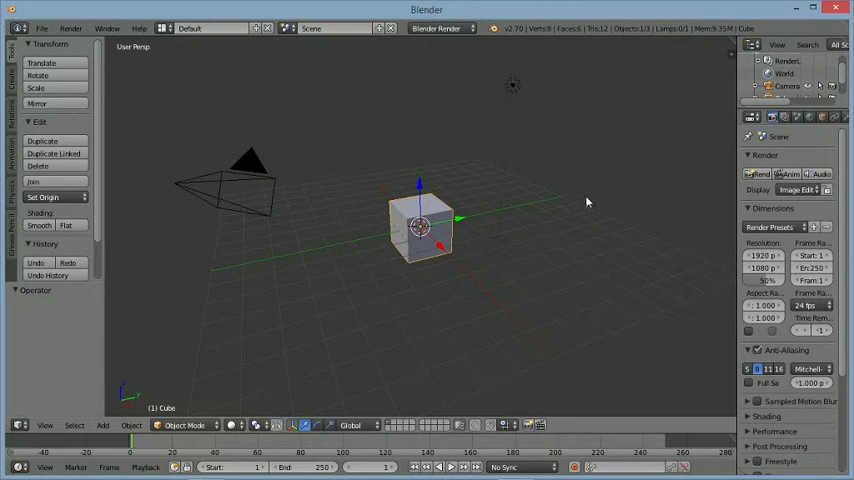
{"action": "mouse_move", "coordinate": [416, 170]}
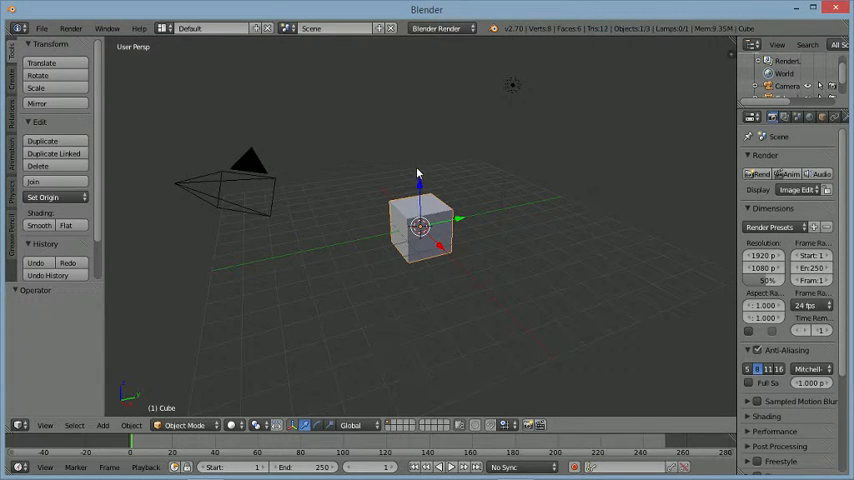
{"action": "mouse_move", "coordinate": [390, 232]}
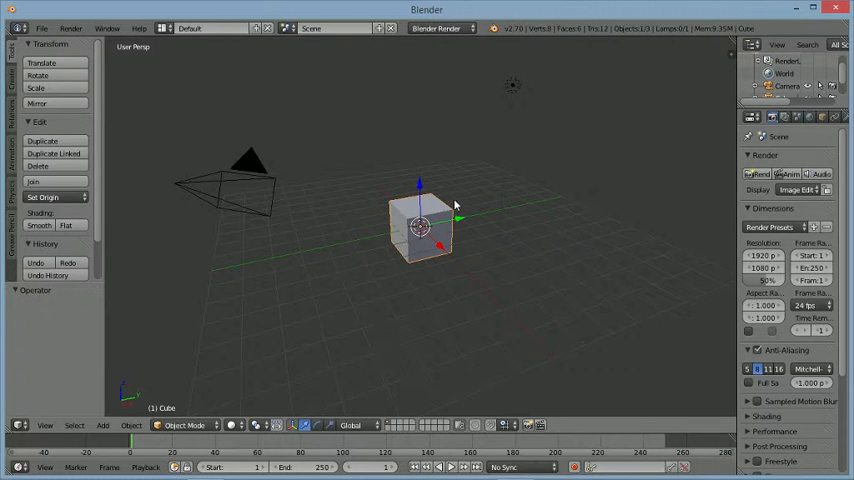
{"action": "mouse_move", "coordinate": [408, 172]}
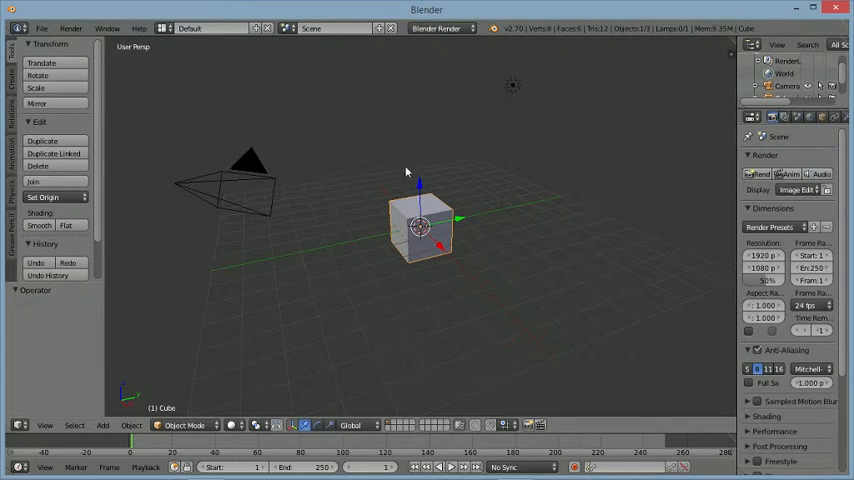
{"action": "mouse_move", "coordinate": [388, 256]}
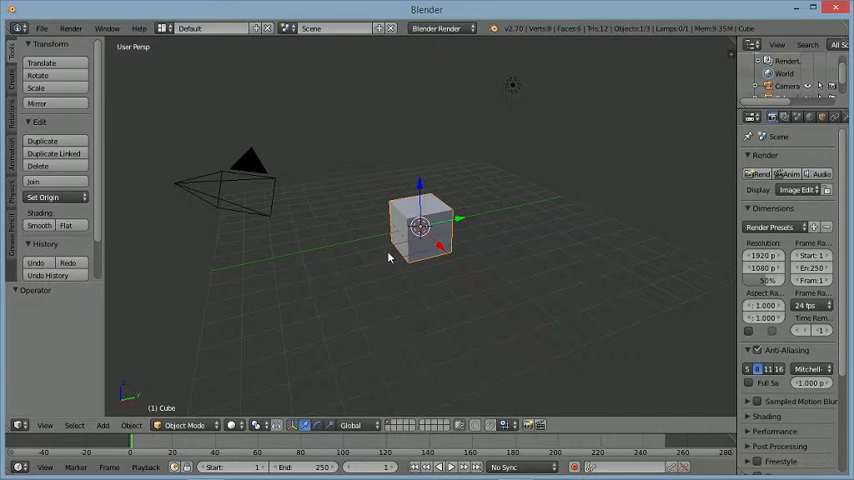
{"action": "mouse_move", "coordinate": [458, 204]}
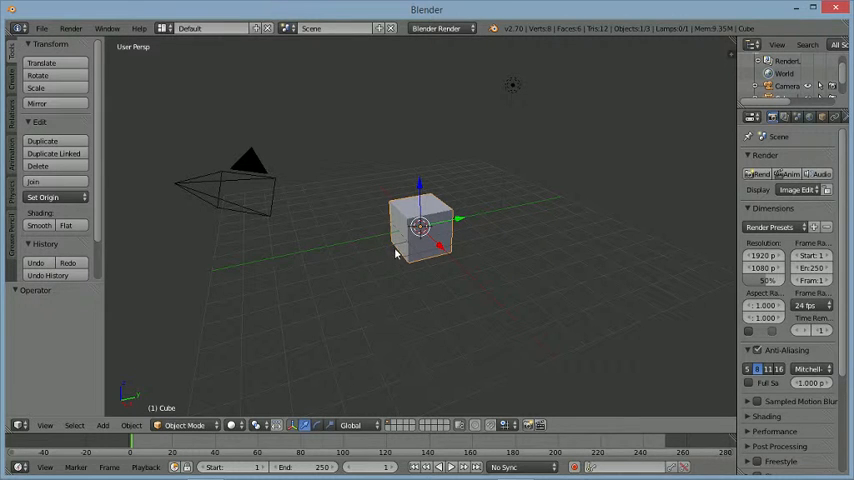
{"action": "mouse_move", "coordinate": [336, 264]}
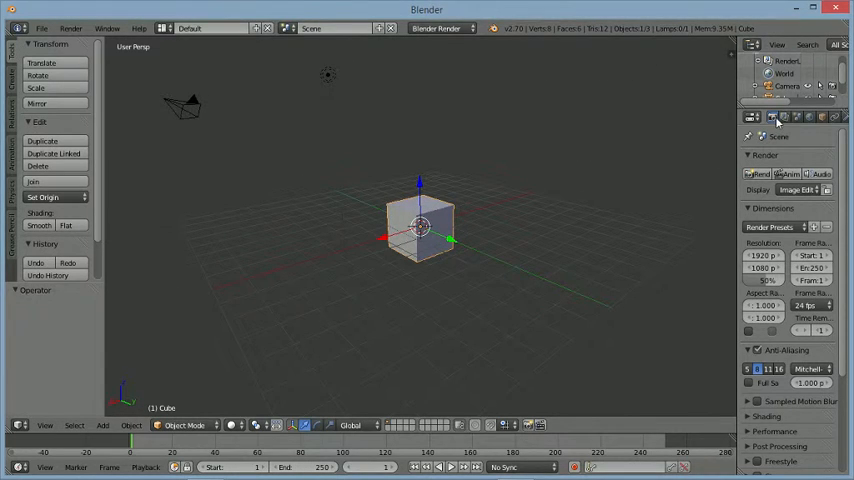
{"action": "mouse_move", "coordinate": [784, 126]}
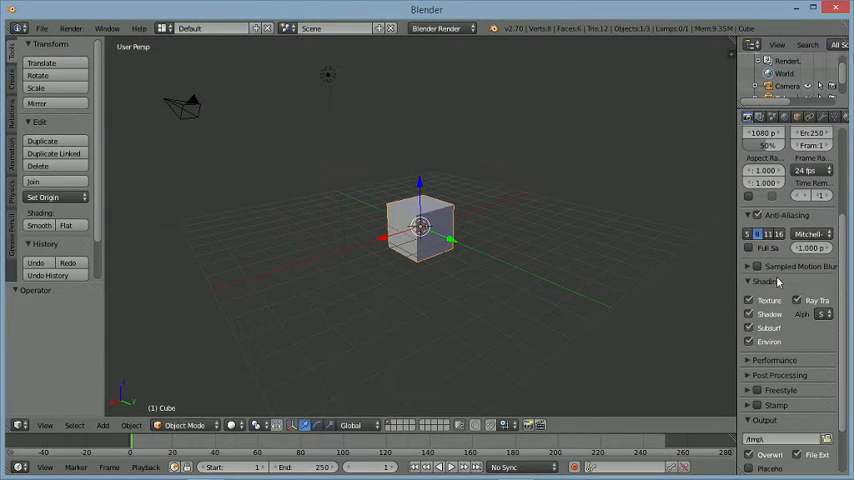
Scroll the Render properties to Shading and bring up the Render menu
{"action": "scroll", "scroll_direction": "down", "scroll_amount": 3}
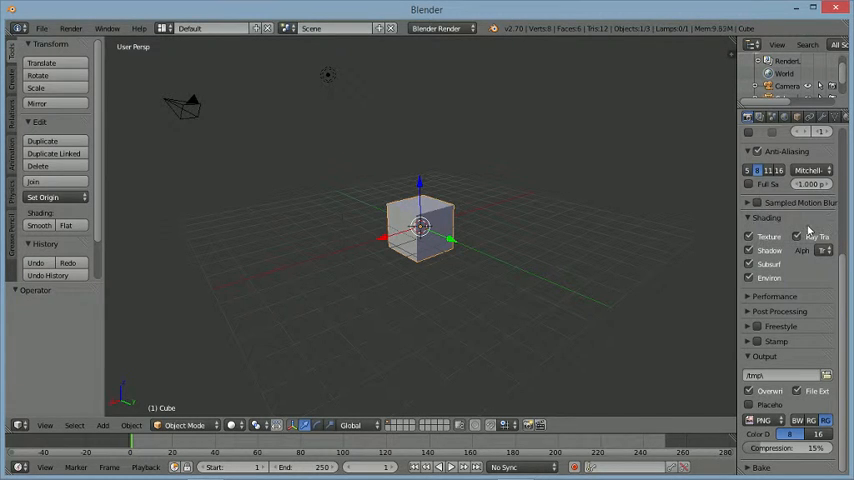
{"action": "left_click", "coordinate": [72, 28]}
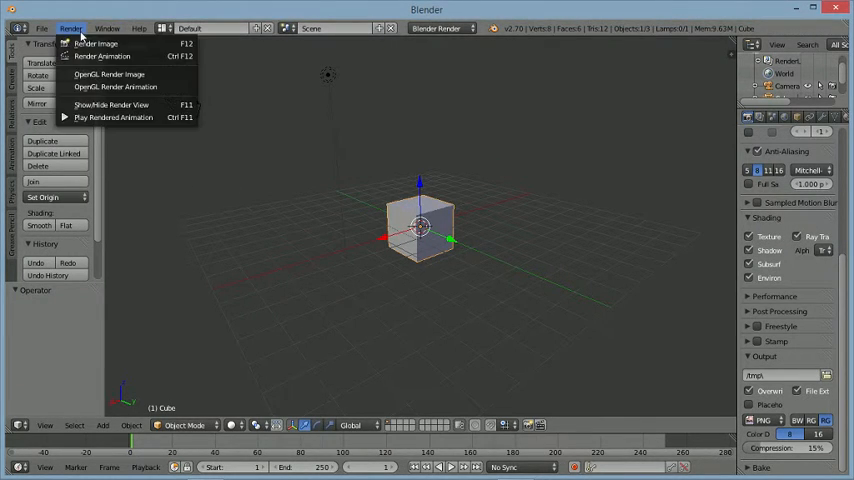
Render the default cube scene to an image with Render Image
{"action": "left_click", "coordinate": [110, 36]}
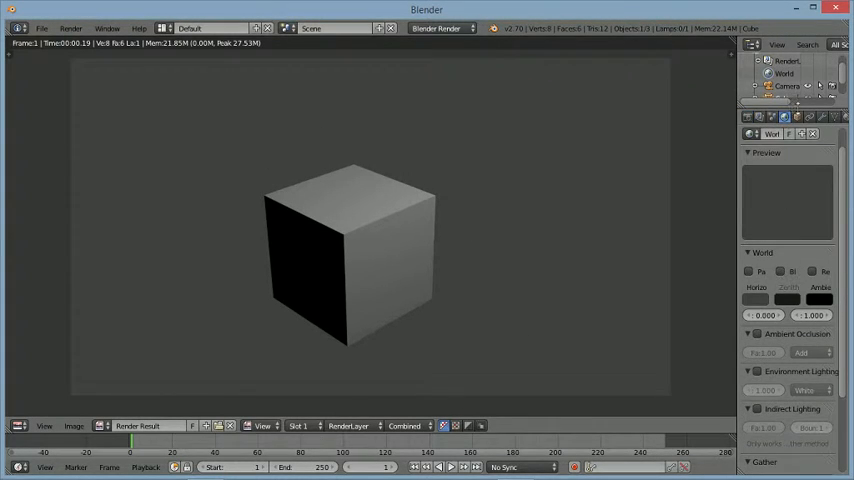
Change the World Horizon Color to blue and re-render the cube
{"action": "left_click", "coordinate": [760, 300]}
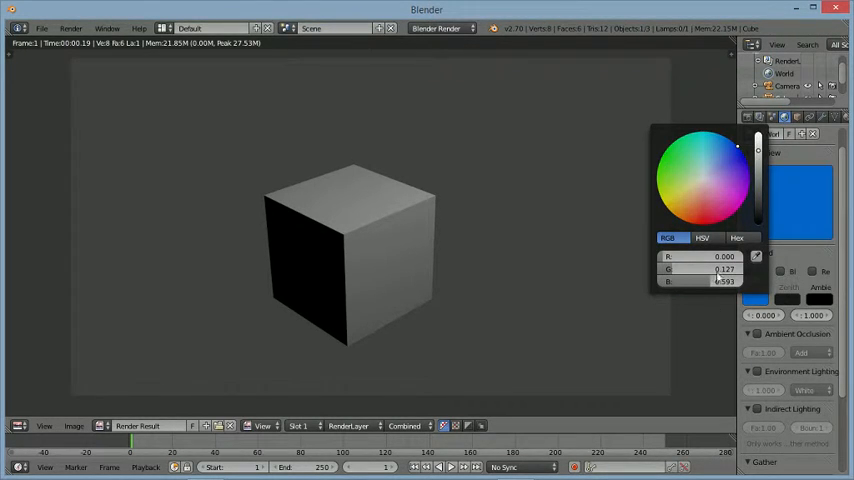
{"action": "left_click", "coordinate": [72, 28]}
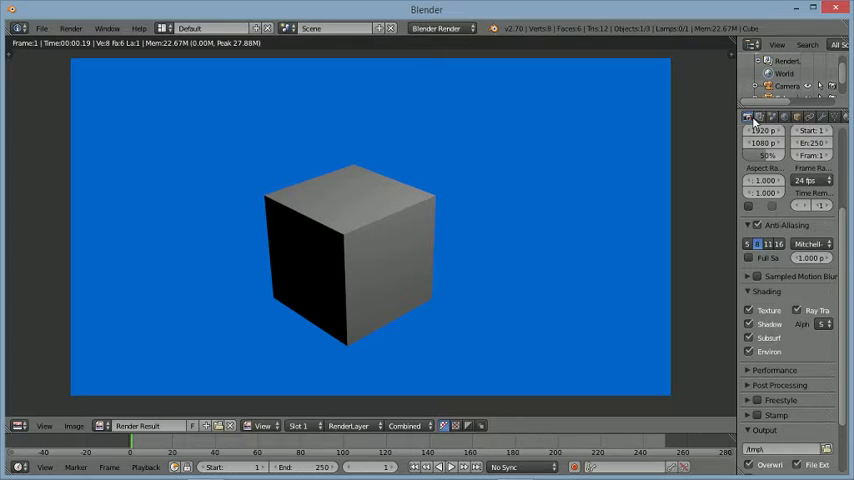
{"action": "scroll", "scroll_direction": "down", "scroll_amount": 3}
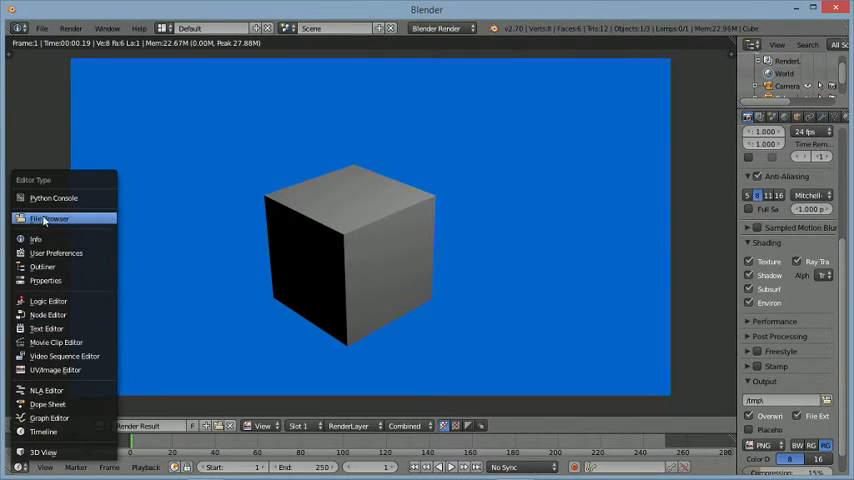
{"action": "mouse_move", "coordinate": [44, 328]}
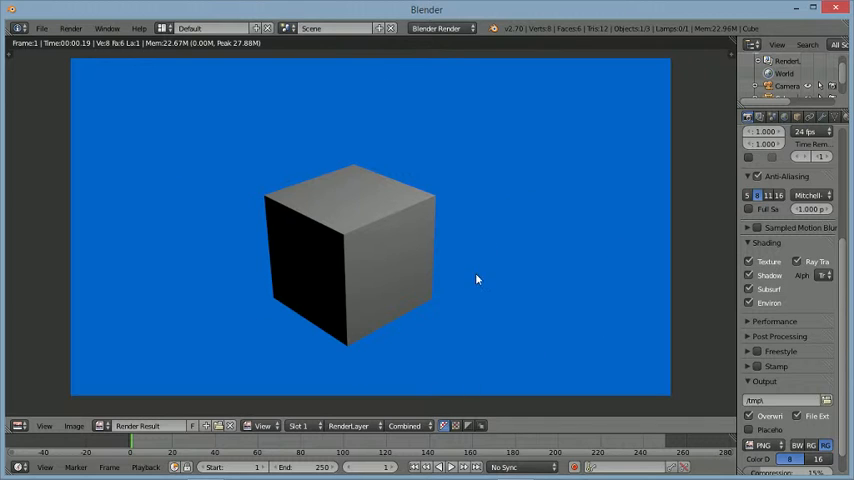
{"action": "mouse_move", "coordinate": [500, 250]}
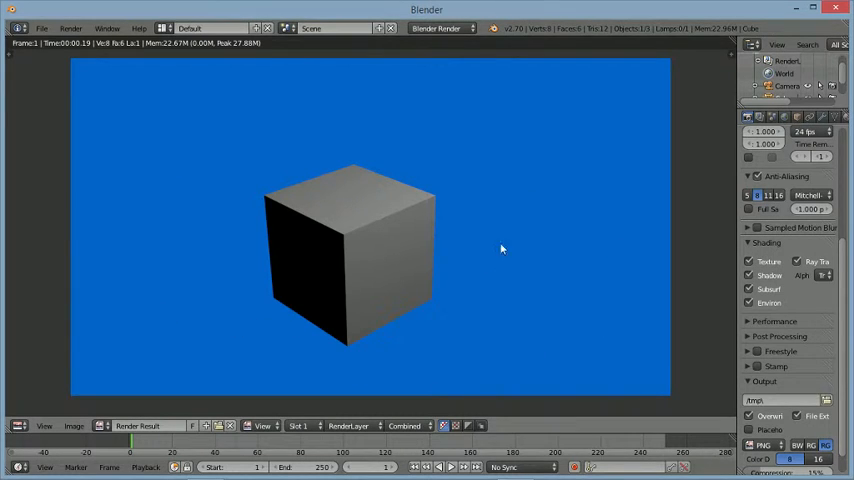
{"action": "mouse_move", "coordinate": [258, 232]}
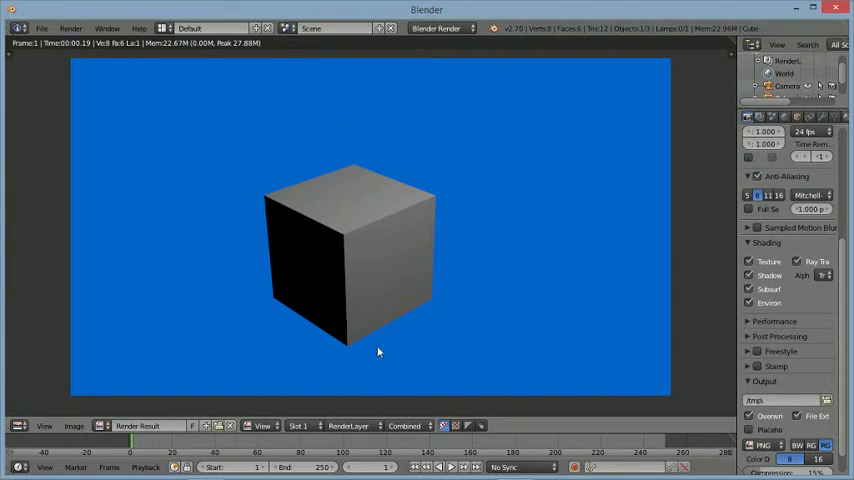
{"action": "mouse_move", "coordinate": [338, 148]}
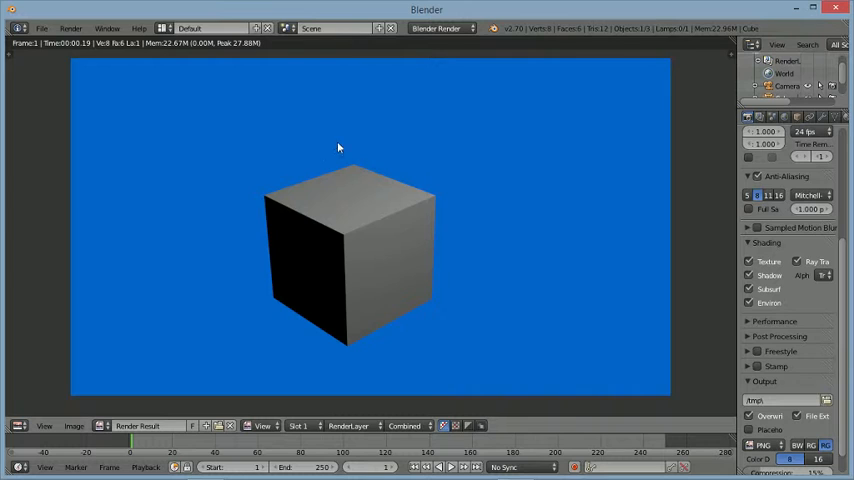
{"action": "mouse_move", "coordinate": [360, 348]}
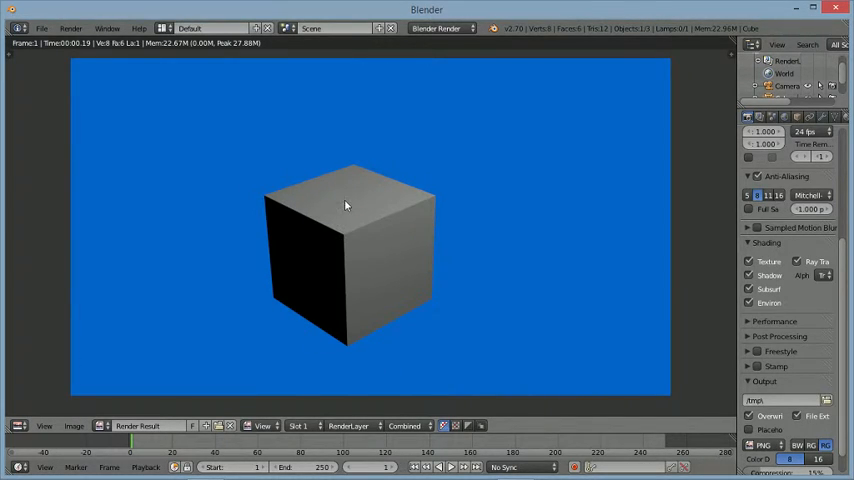
{"action": "mouse_move", "coordinate": [344, 220]}
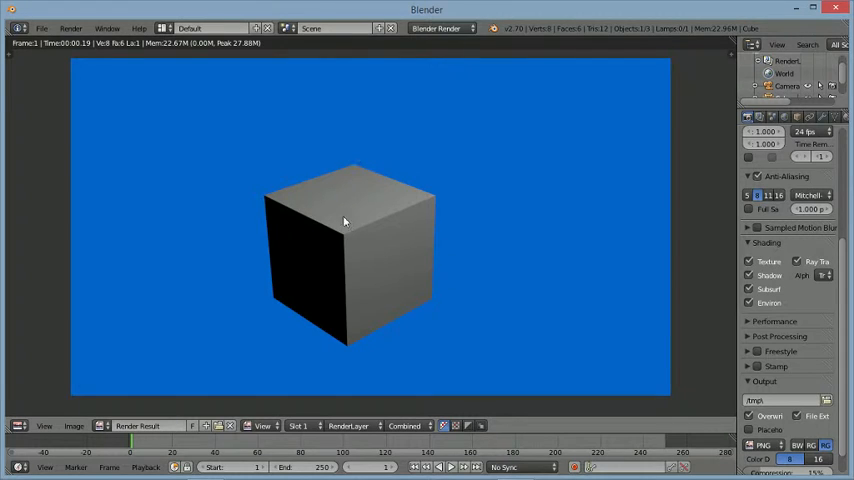
{"action": "mouse_move", "coordinate": [316, 178]}
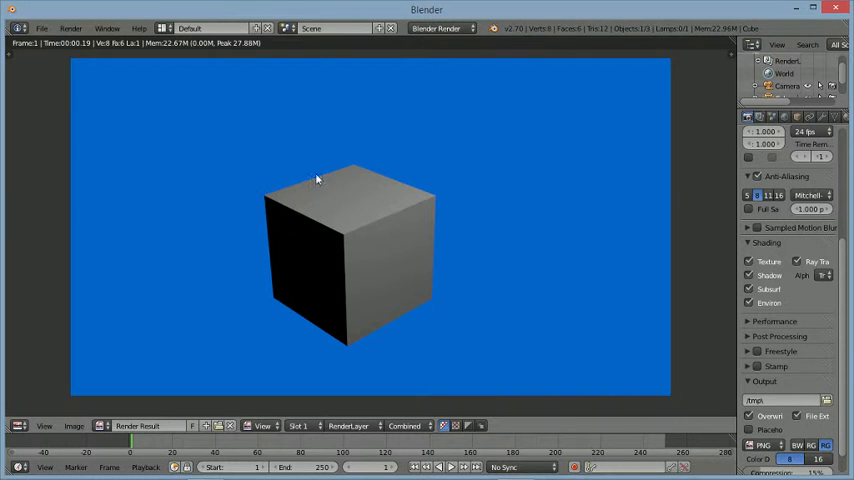
{"action": "mouse_move", "coordinate": [428, 194]}
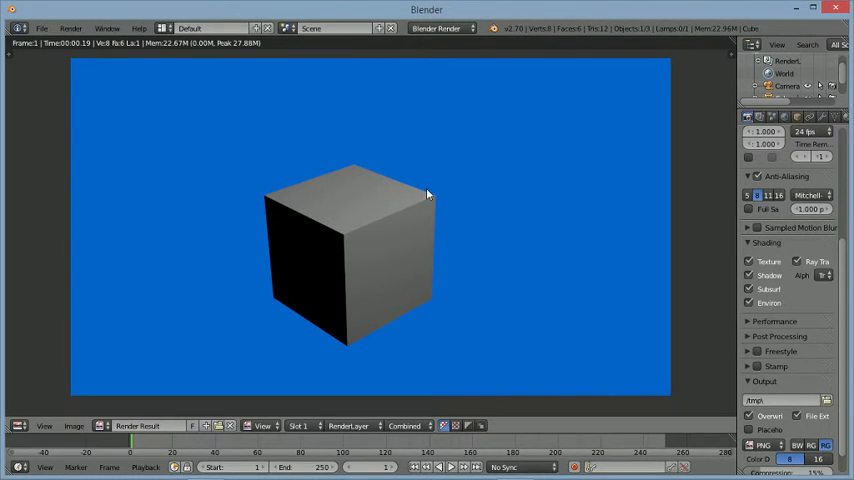